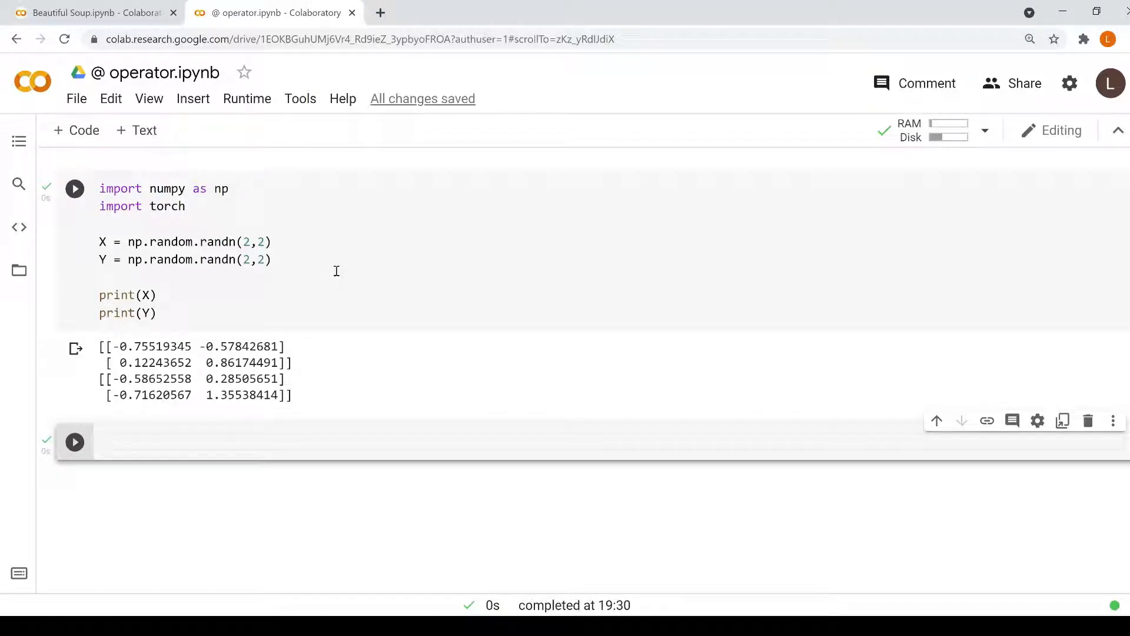
mouse_move(311, 285)
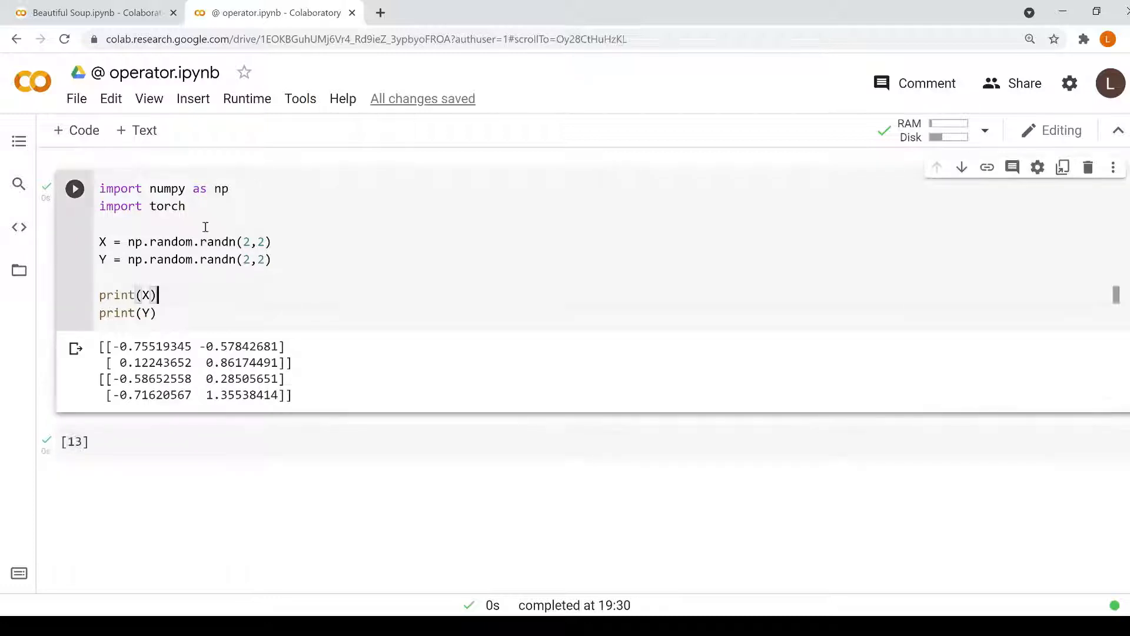
Highlight randn in the Y definition of the first code cell.
double_click(166, 189)
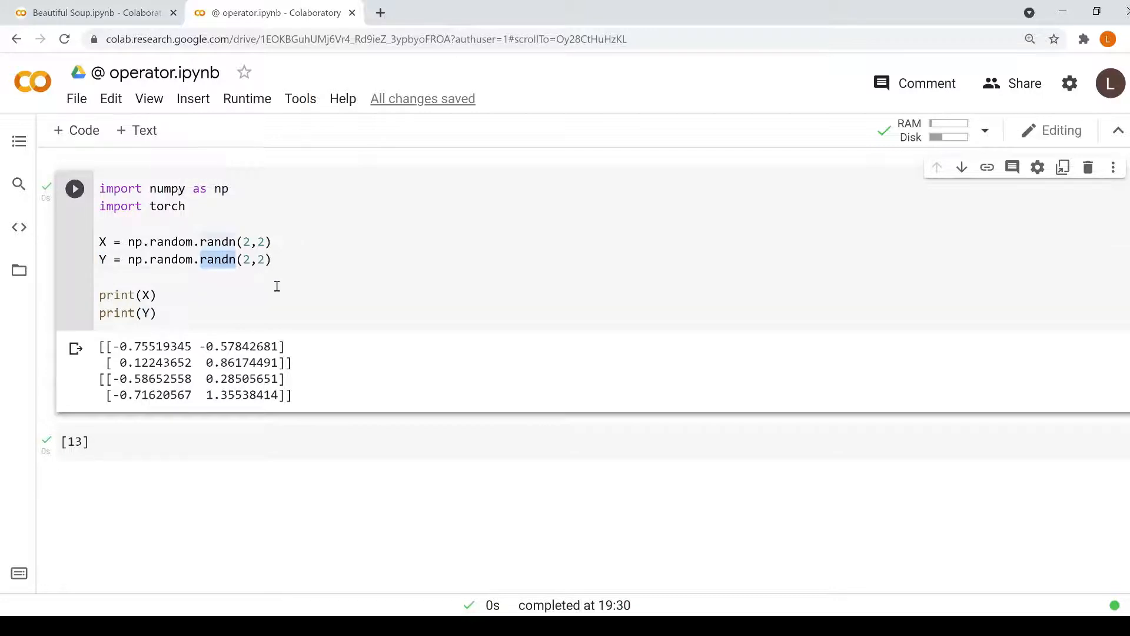
mouse_move(159, 346)
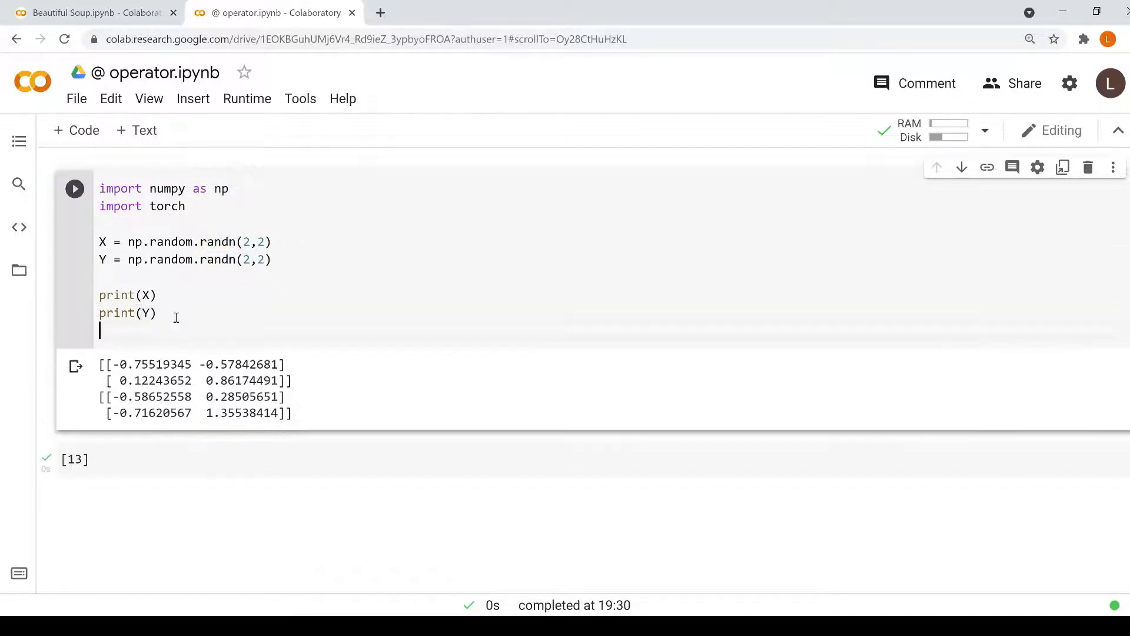
Compute np.dot(X, Y), then rewrite the expression as X @ Y and rerun.
text(np.dot(X))
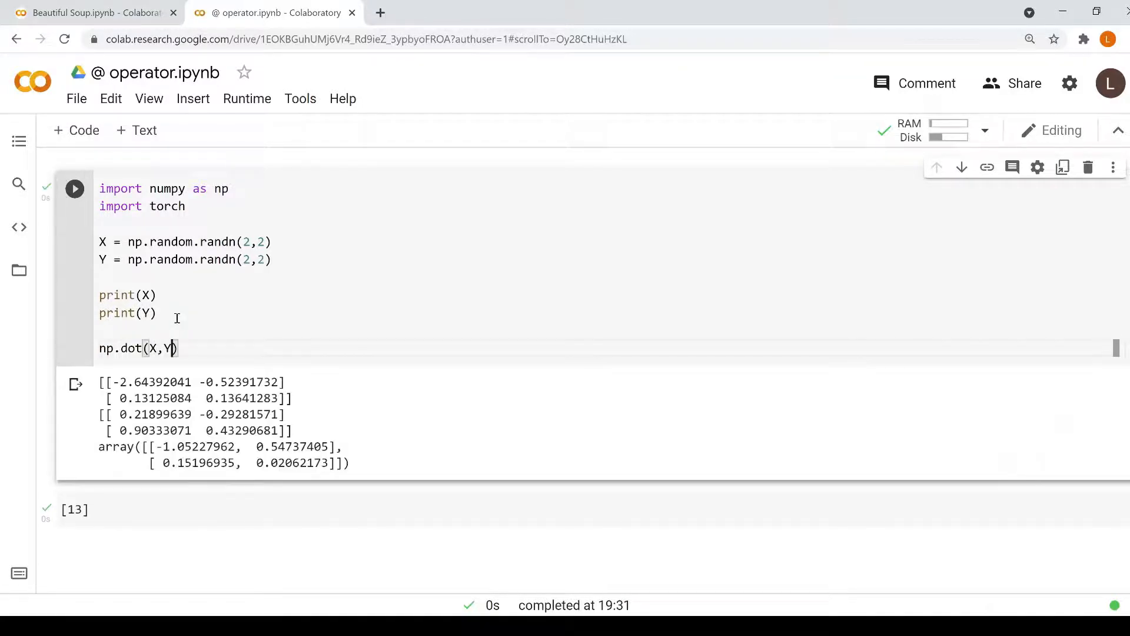
drag(145, 463, 349, 463)
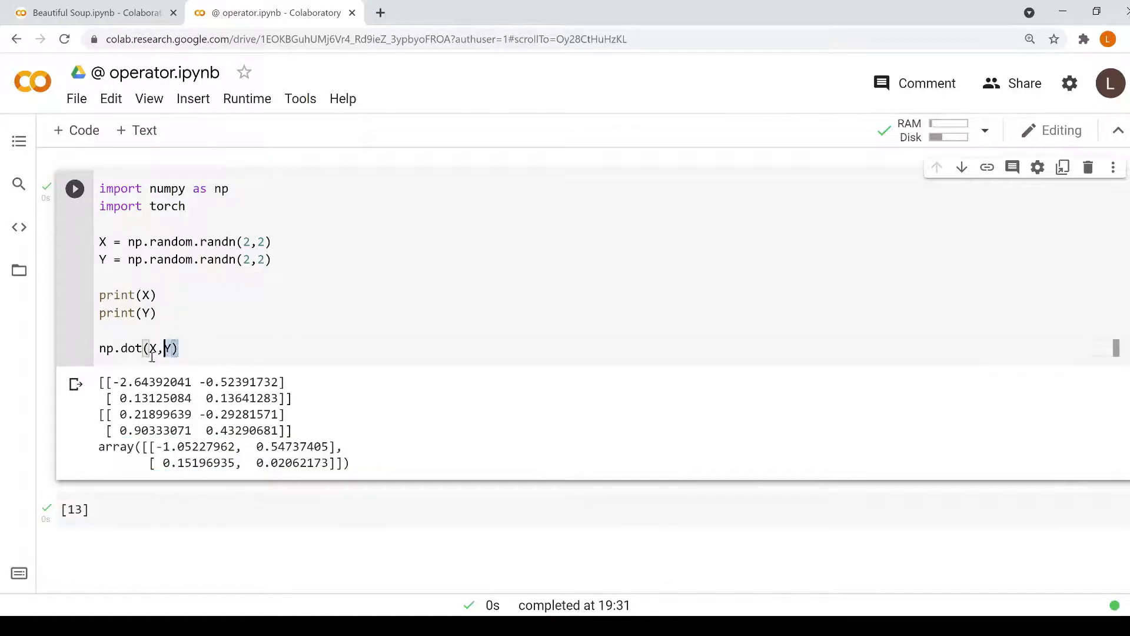
text(X @ Y)
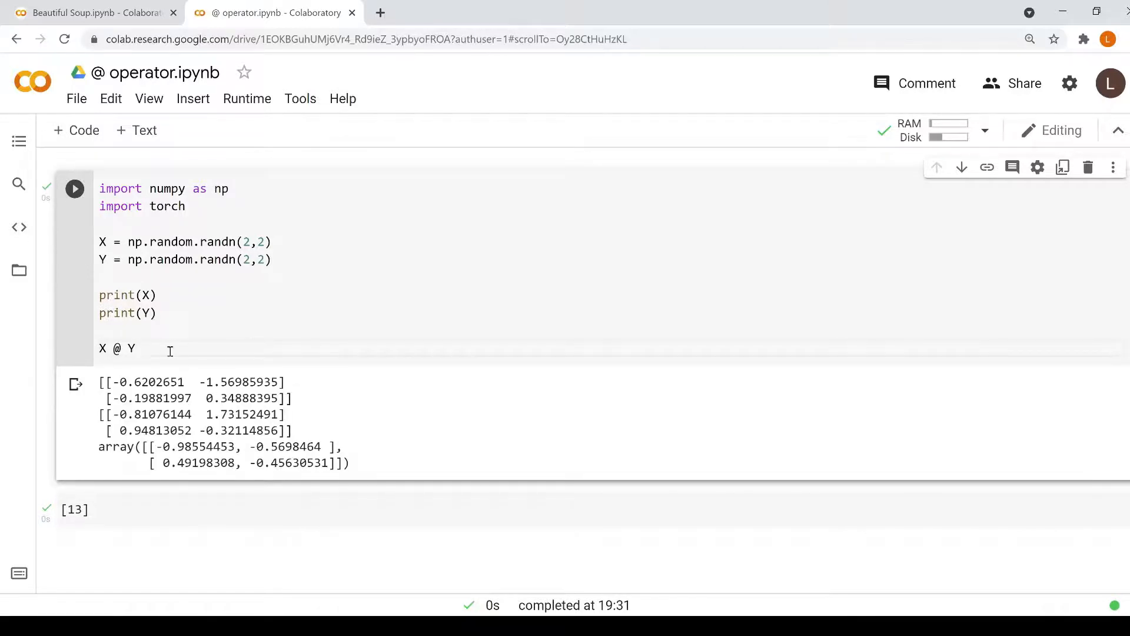
Copy the X and Y setup lines into a new cell with torch.randn(2,2) for X.
drag(148, 446, 328, 463)
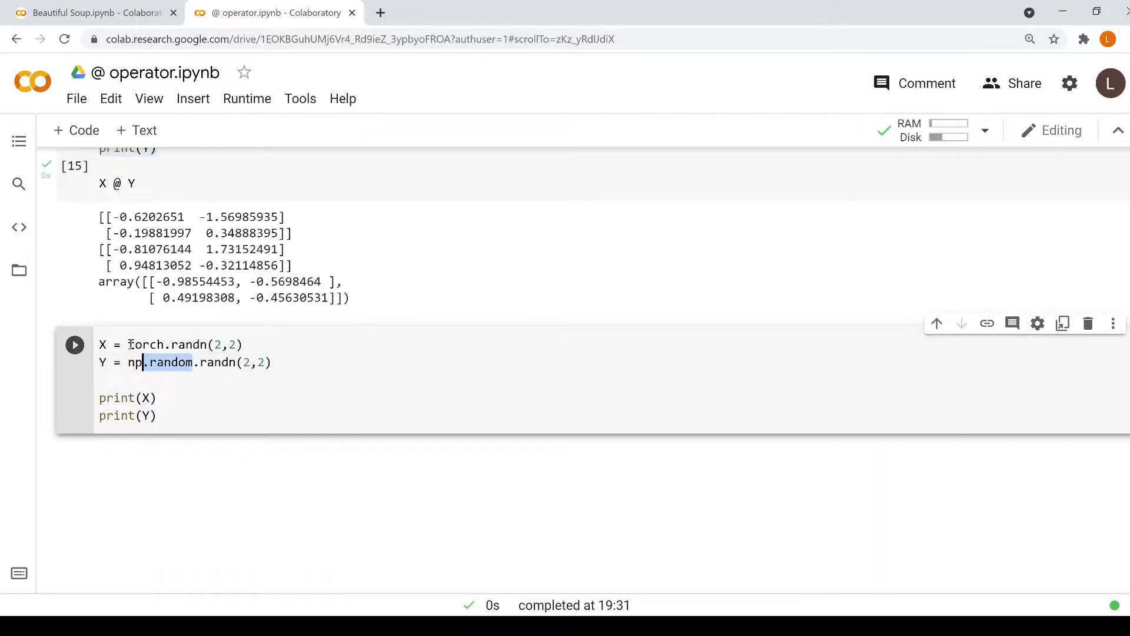
Make Y torch.randn(2,2), add X @ Y, run, and highlight the result tensor.
text(torch)
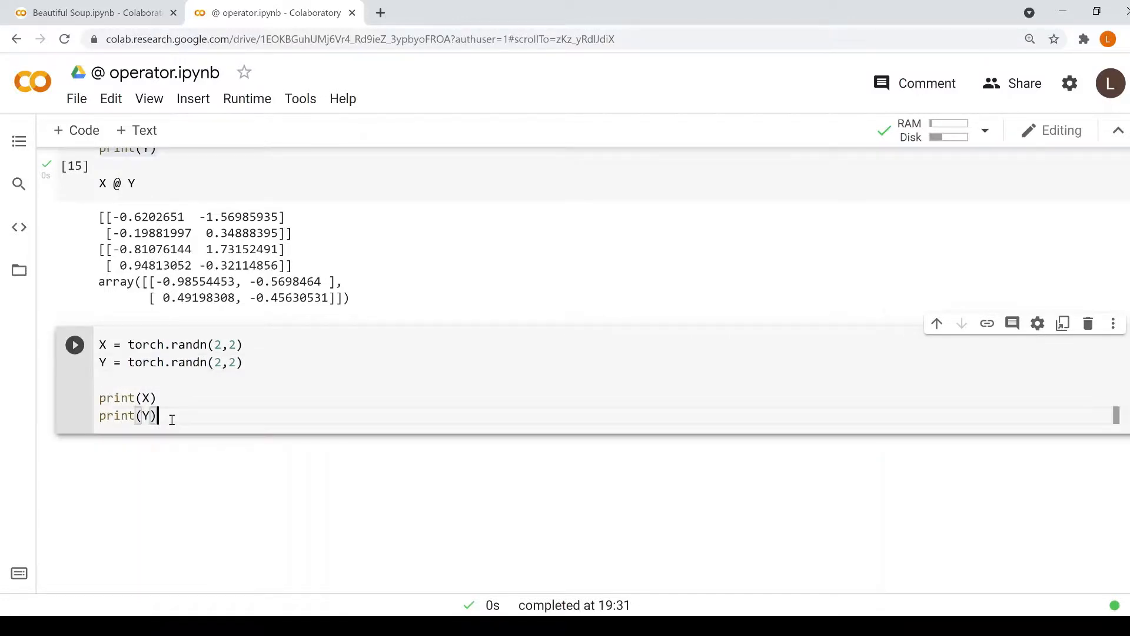
click(74, 345)
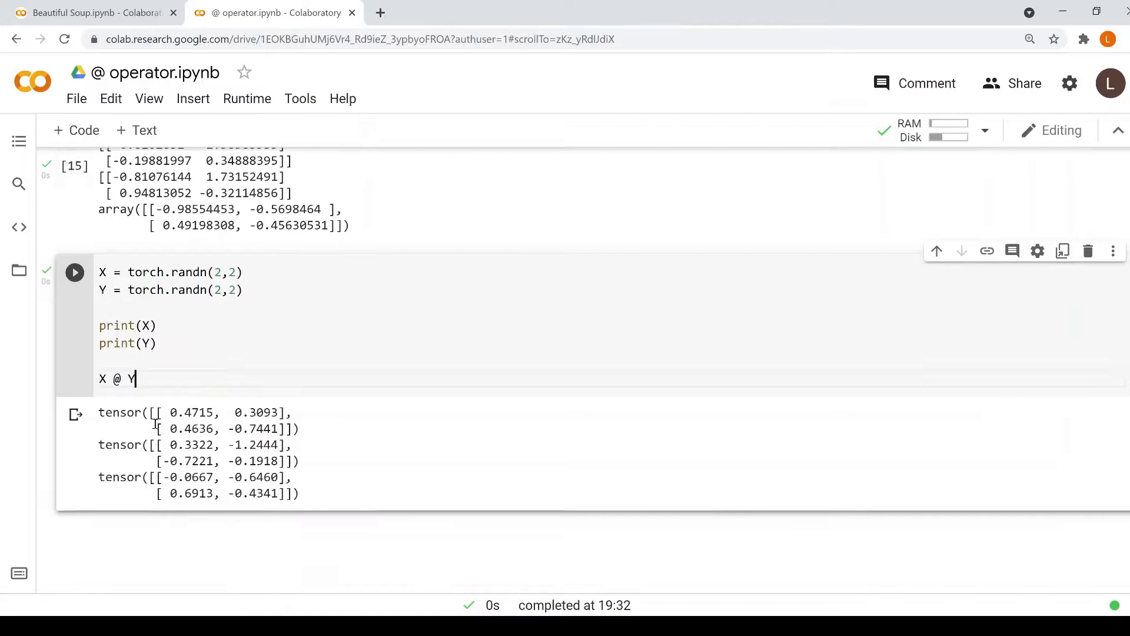
drag(148, 474, 280, 492)
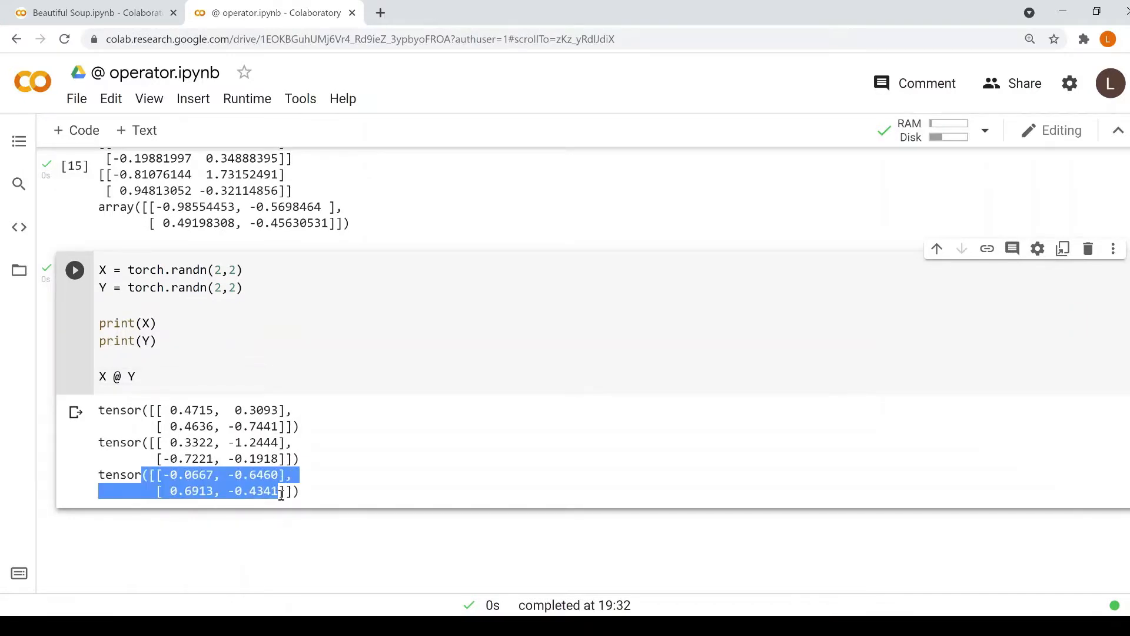
mouse_move(389, 472)
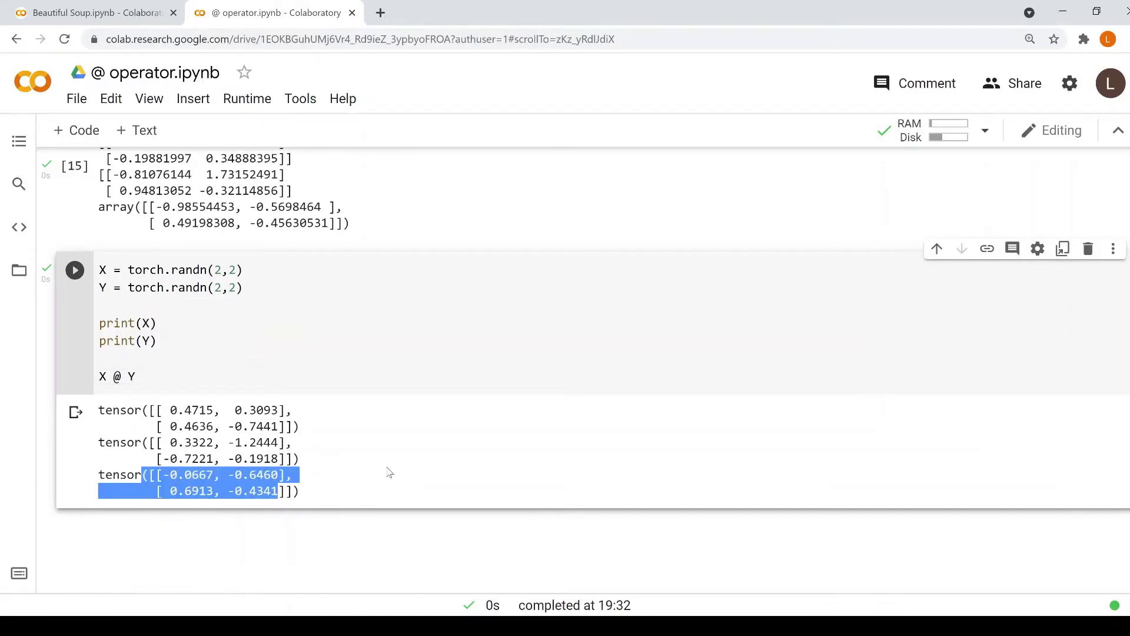